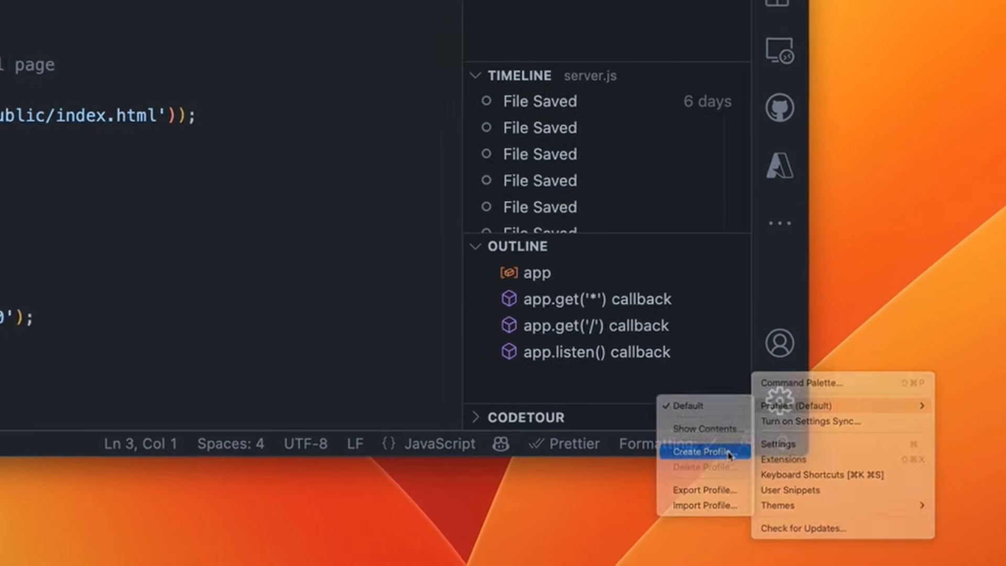
# Open the Create Profile picker offering empty, current-profile and template starting points.
pyautogui.click(706, 451)
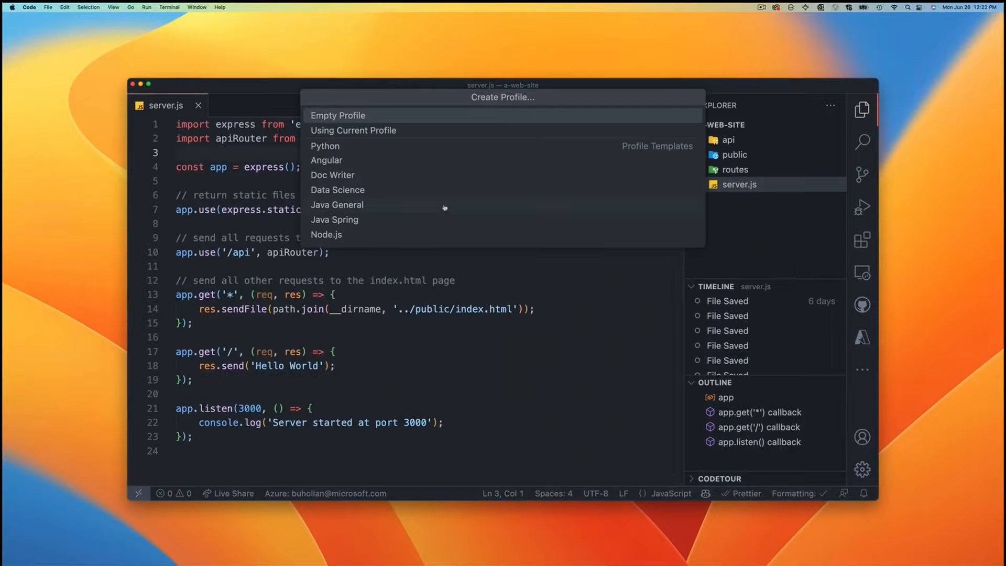